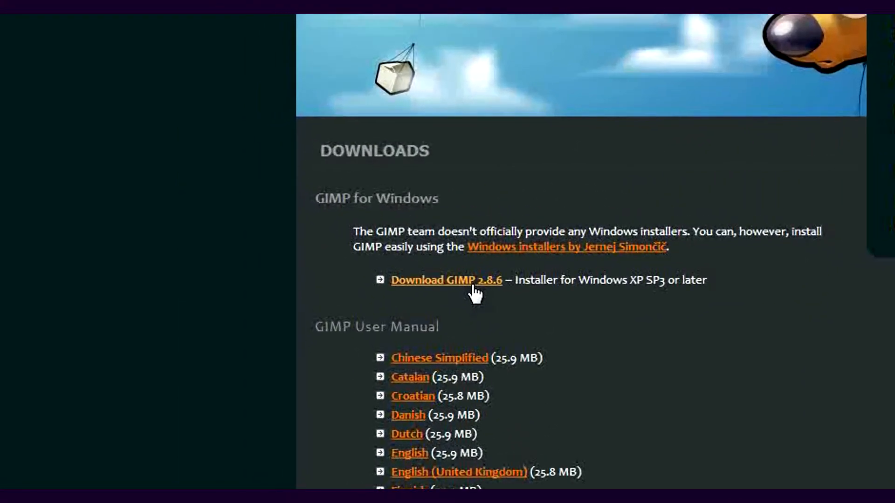
Download the GIMP 2.8.6 Windows installer from the GIMP downloads page
click(446, 281)
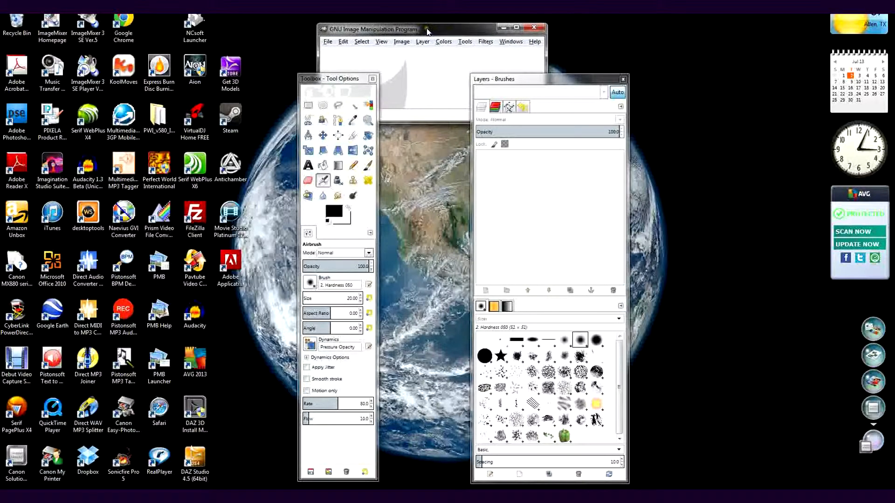
Maximize GIMP's main image window to fill the screen
click(515, 27)
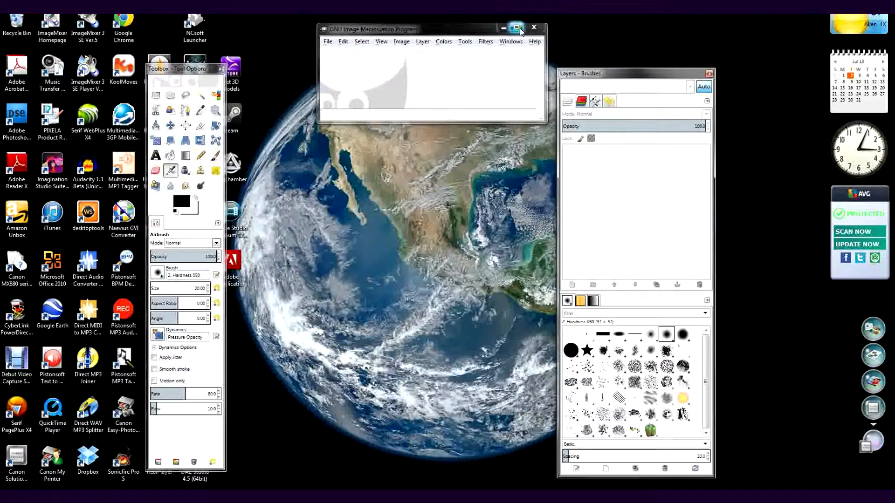
click(515, 27)
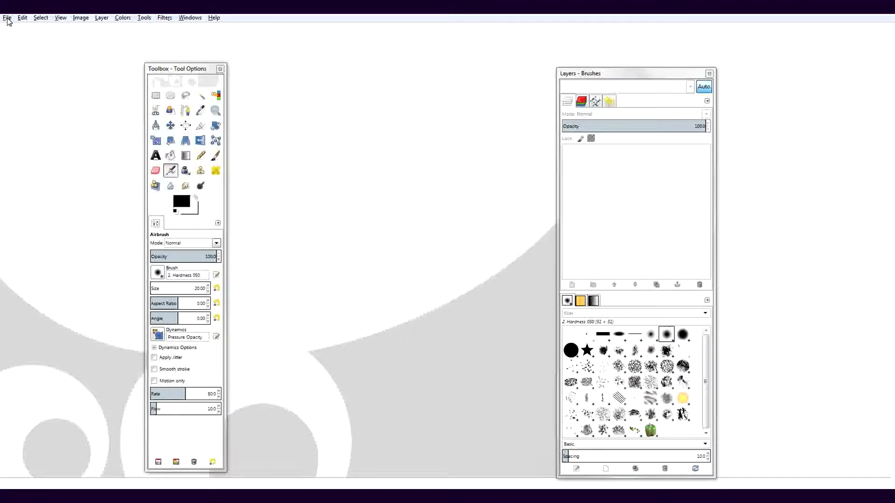
Open Oranges 148 through 154 JPGs as layers of a single image via Open as Layers
click(8, 16)
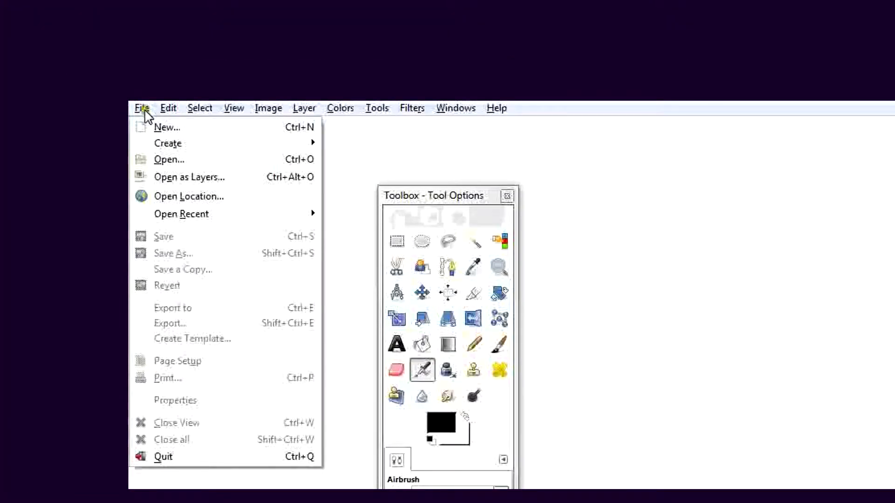
mouse_move(171, 177)
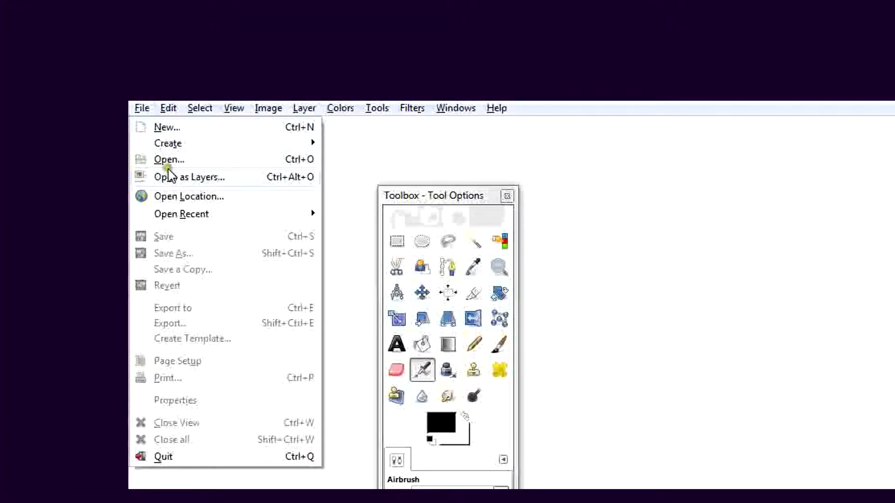
mouse_move(174, 183)
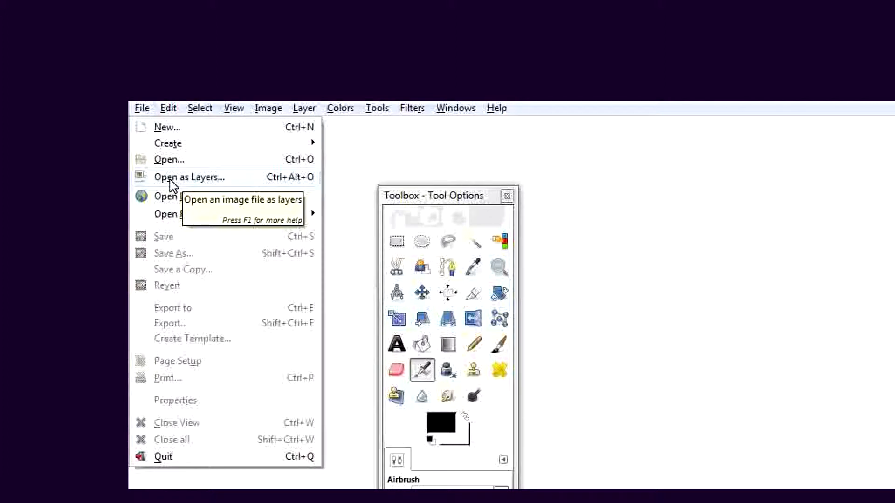
click(169, 160)
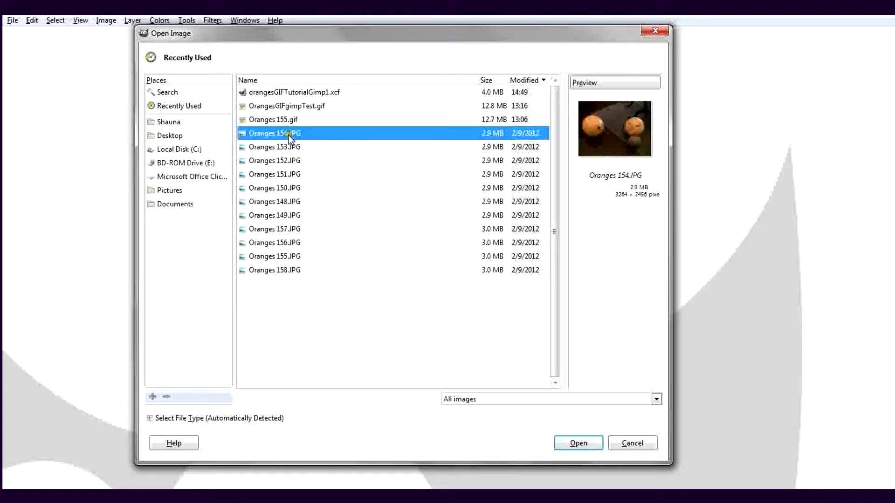
click(274, 146)
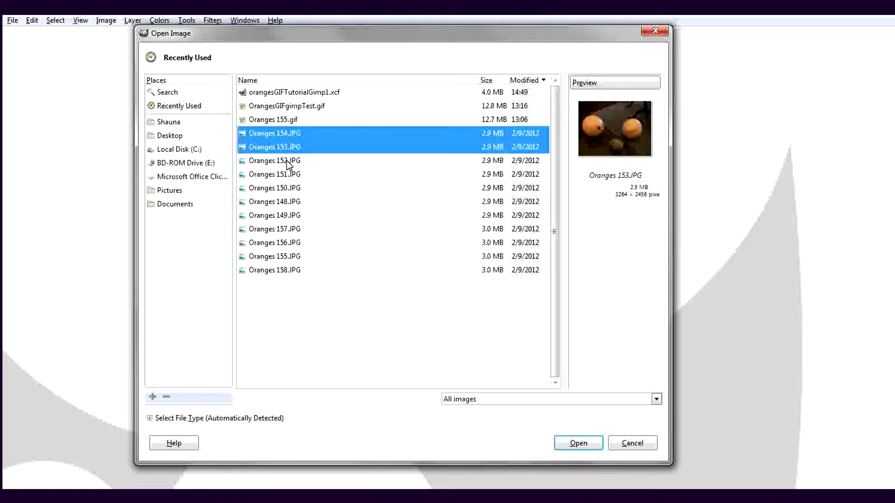
click(273, 160)
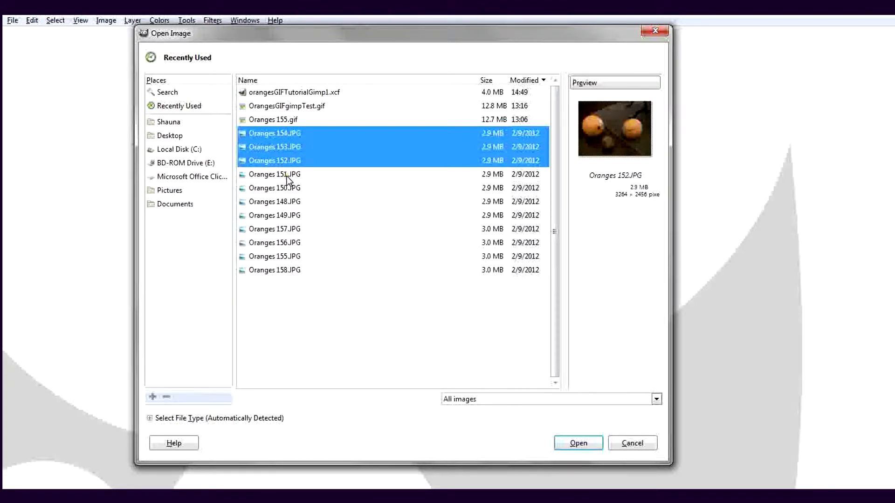
click(274, 187)
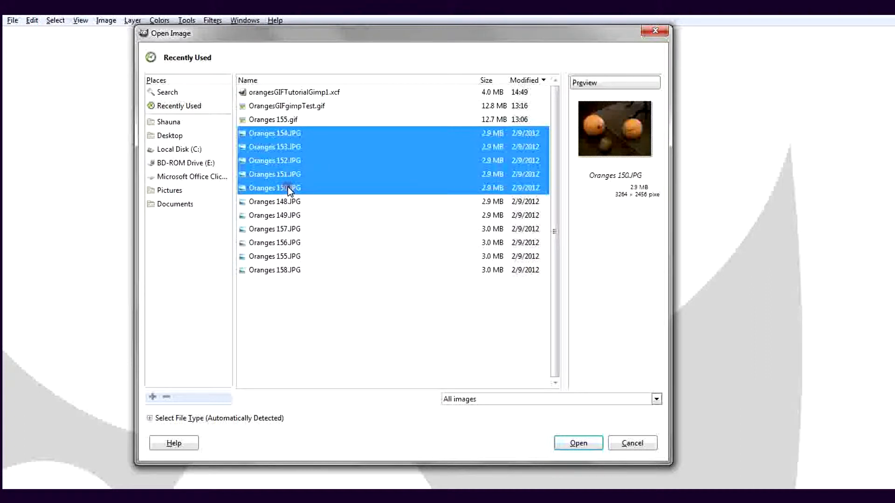
click(274, 201)
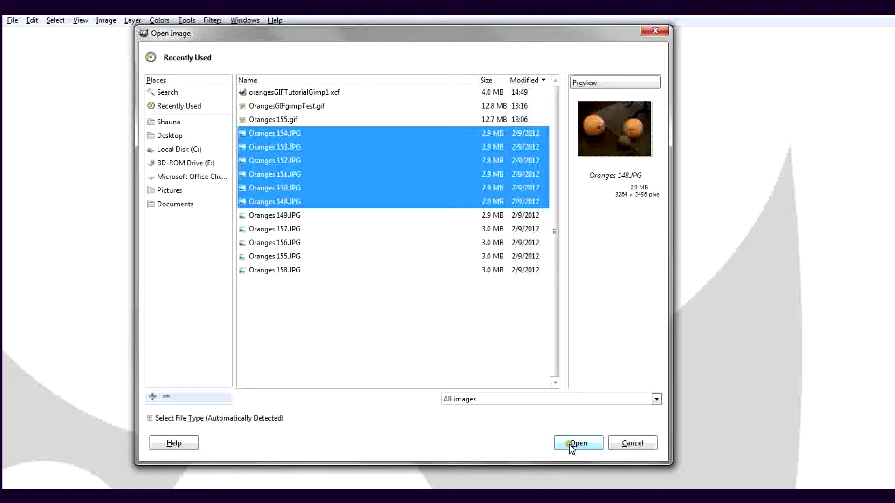
click(577, 444)
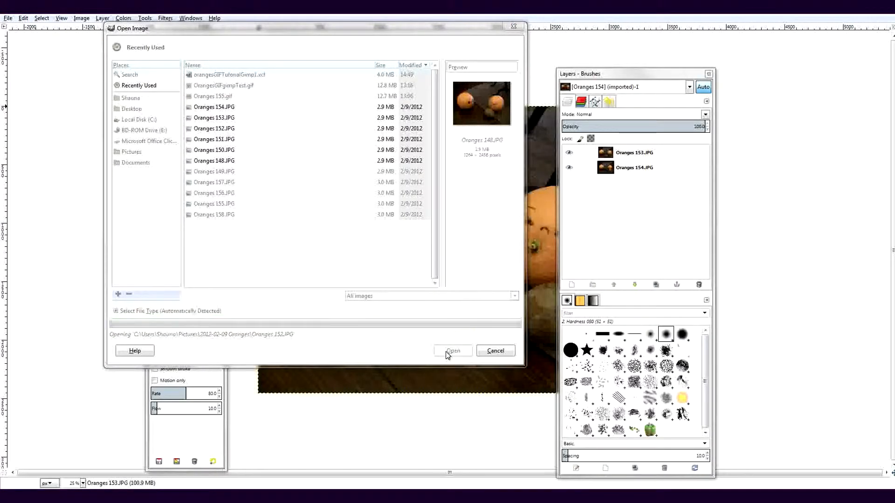
click(452, 350)
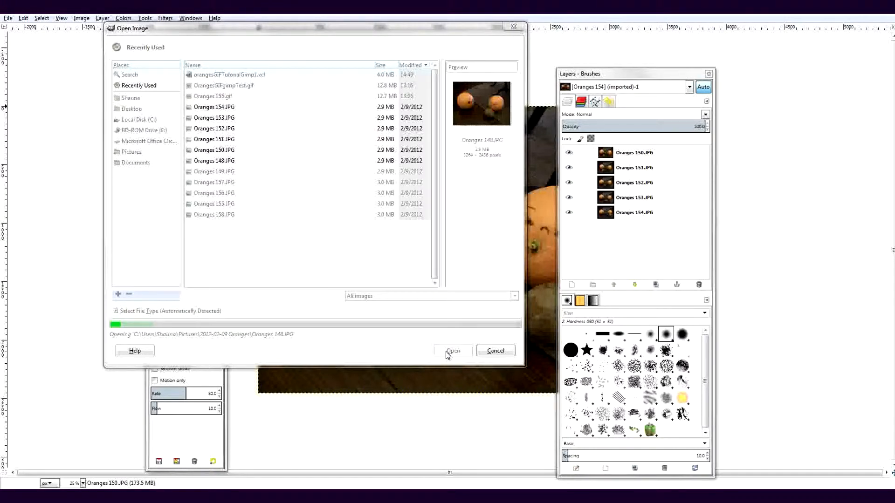
click(453, 350)
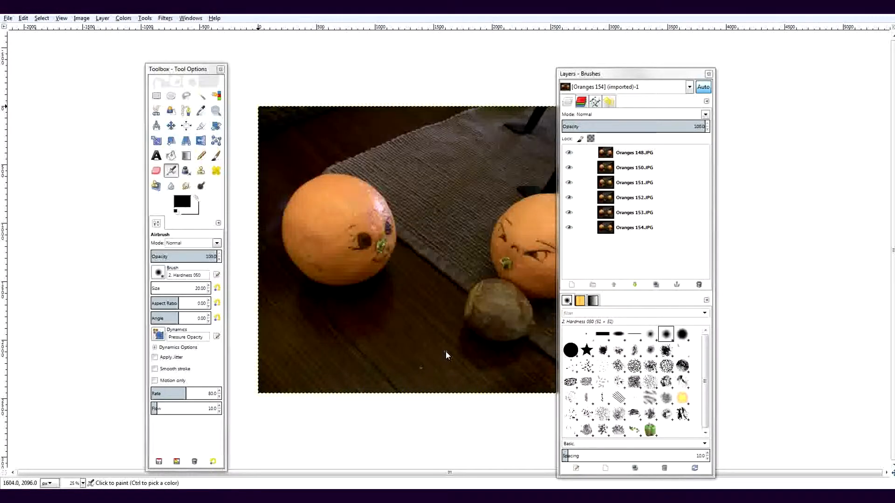
mouse_move(656, 67)
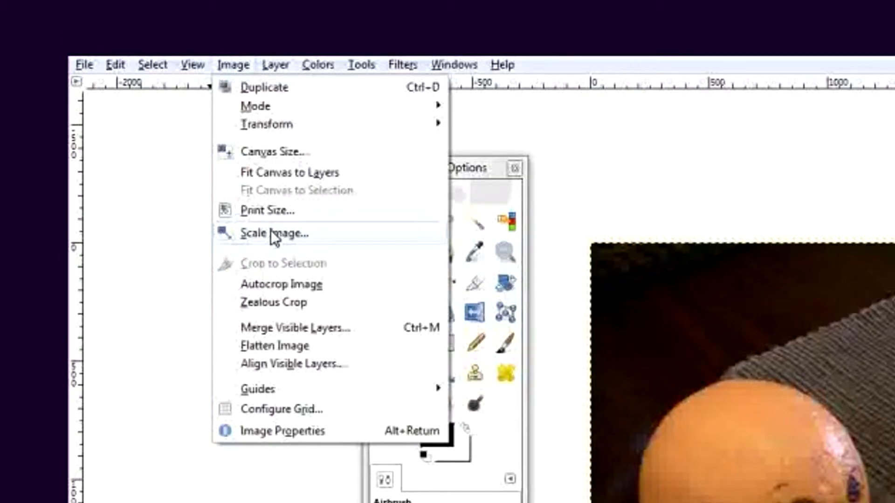
Scale the layered oranges image to 500 × 376 pixels
click(273, 233)
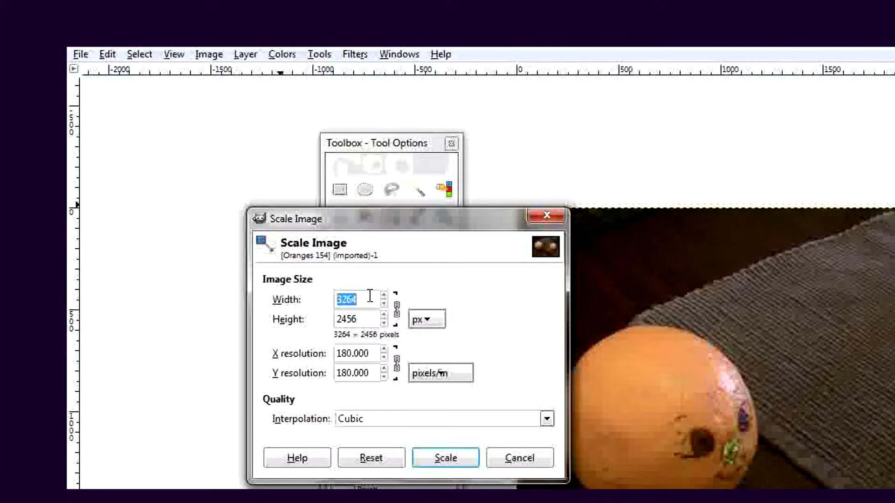
mouse_move(441, 258)
text(5)
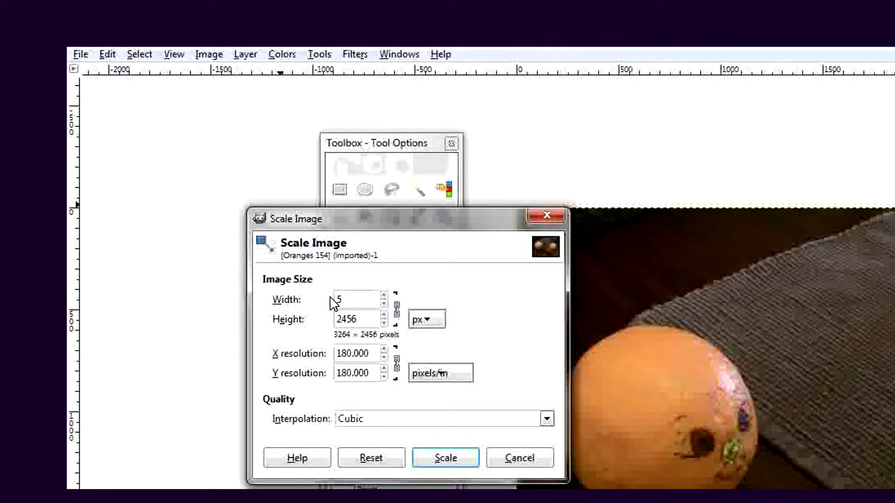
text(00)
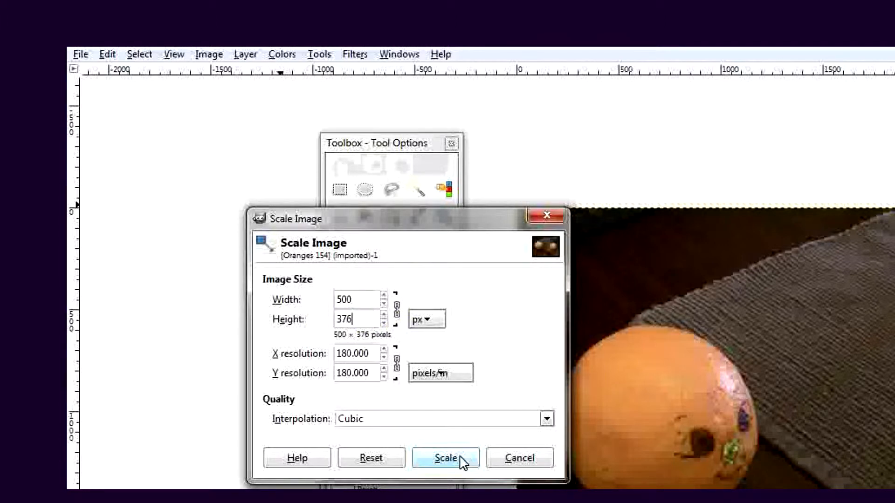
click(446, 457)
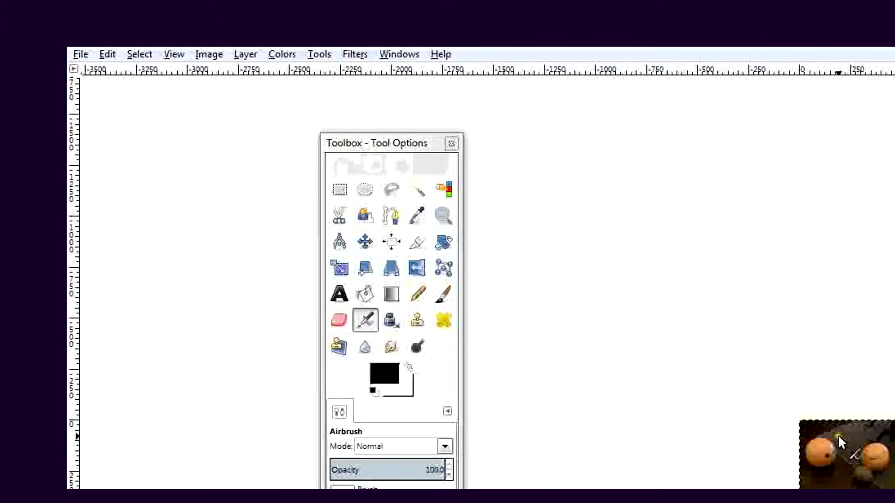
Zoom in so the resized oranges photo fills the window, then reach the Animation filters
click(225, 72)
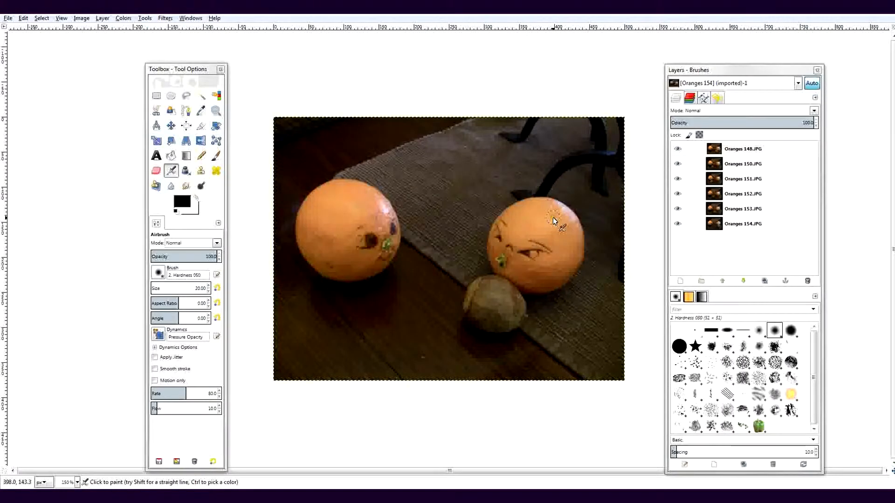
mouse_move(550, 85)
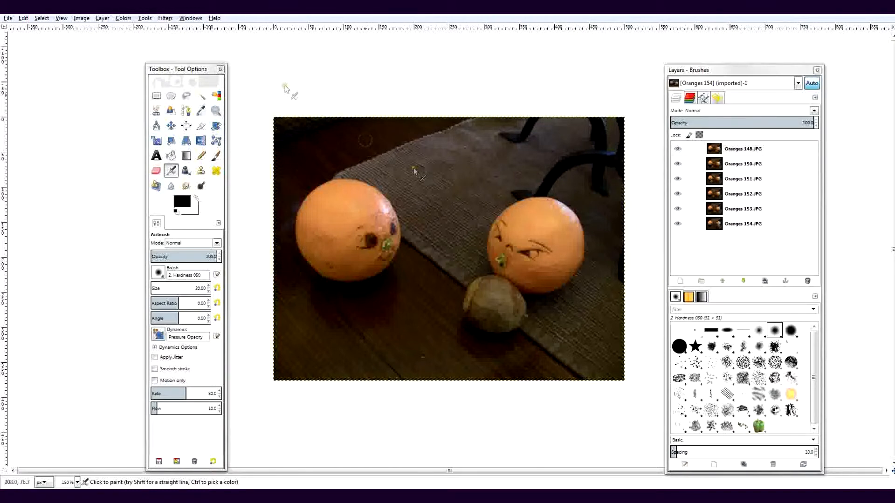
mouse_move(242, 77)
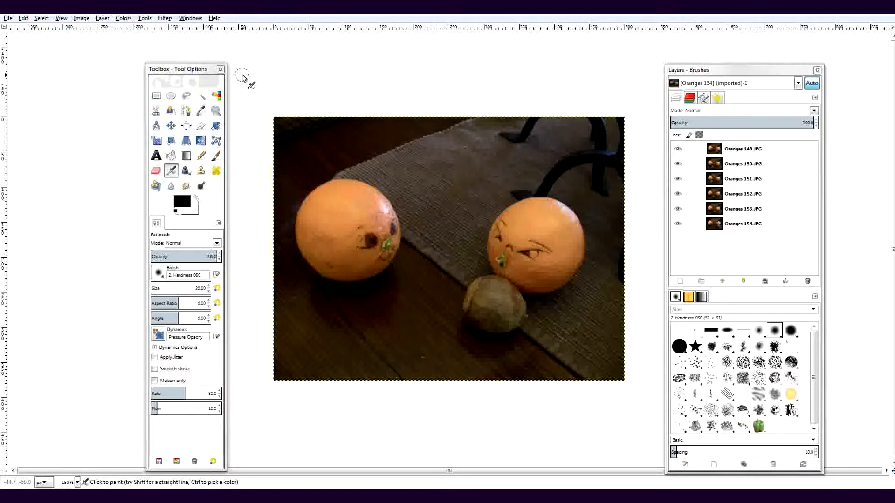
click(240, 21)
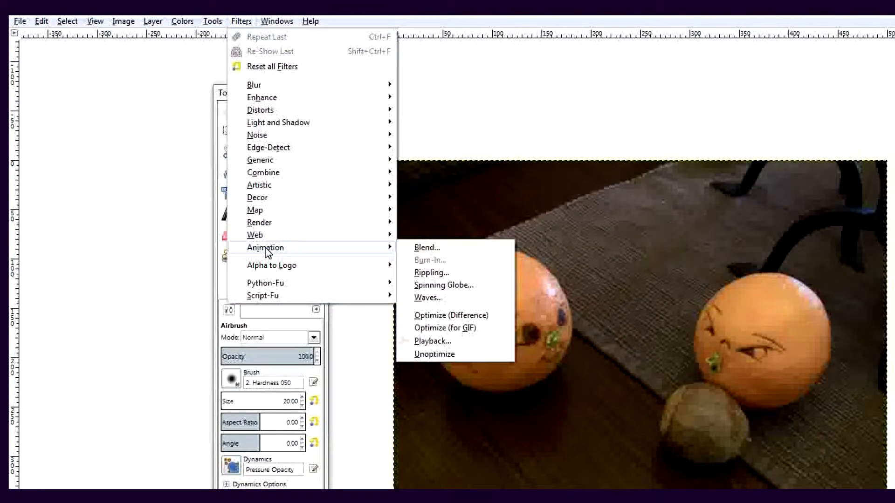
mouse_move(435, 328)
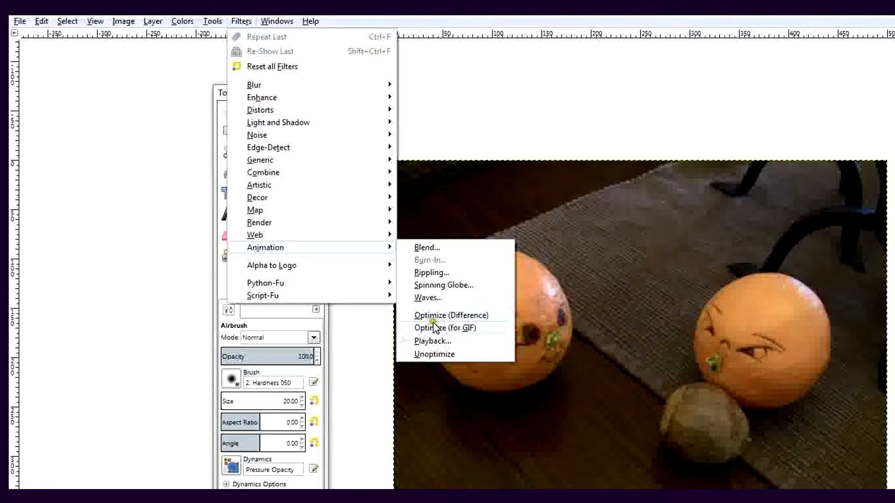
mouse_move(426, 330)
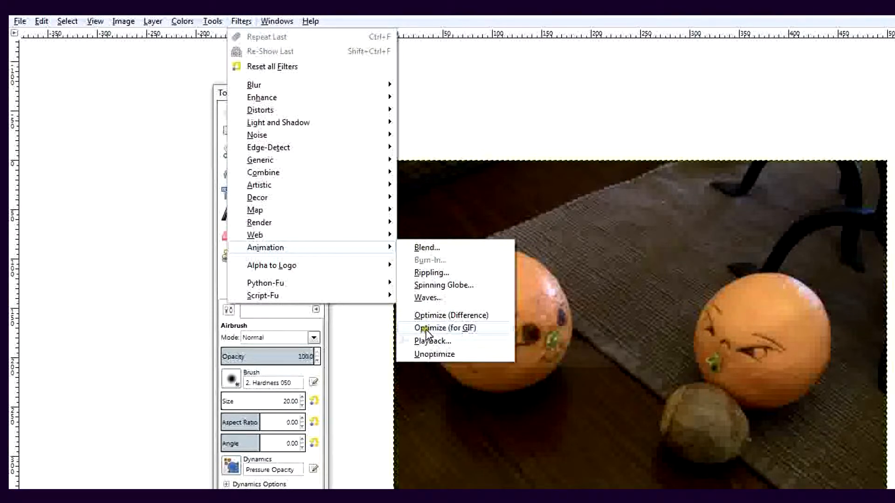
mouse_move(444, 327)
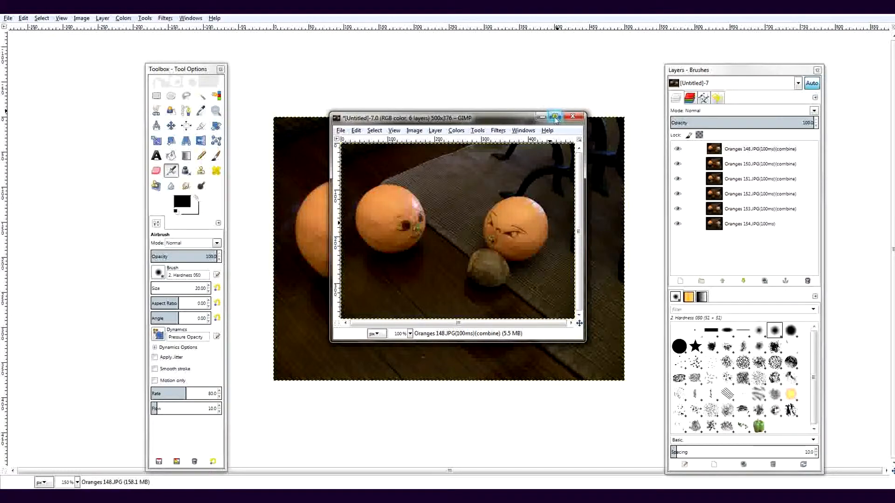
Maximize the optimized animation window and inspect its frame layers tagged 100 ms
click(553, 117)
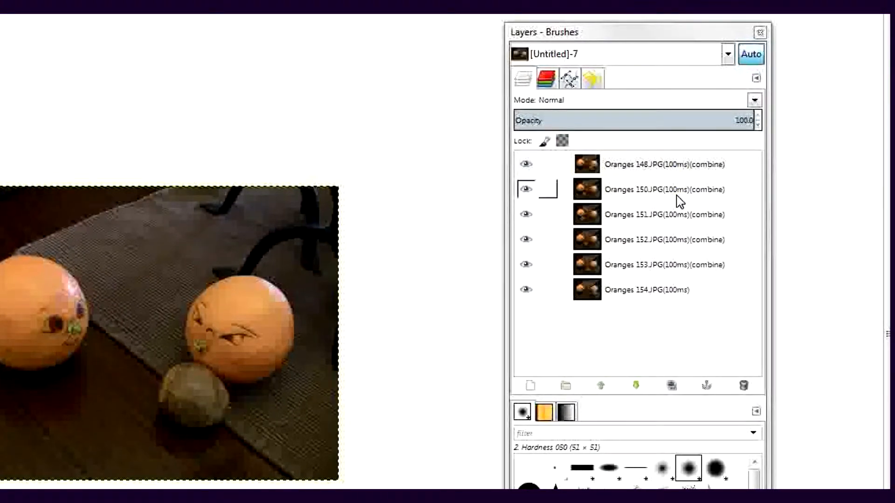
click(663, 240)
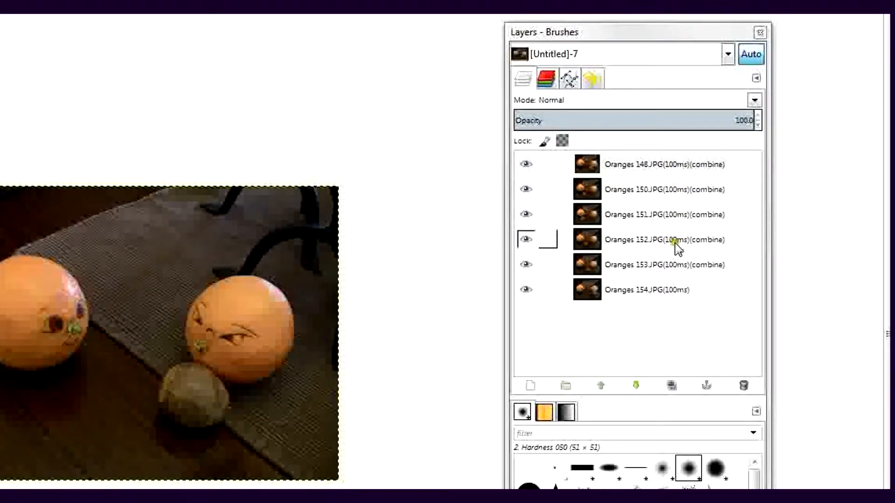
click(645, 290)
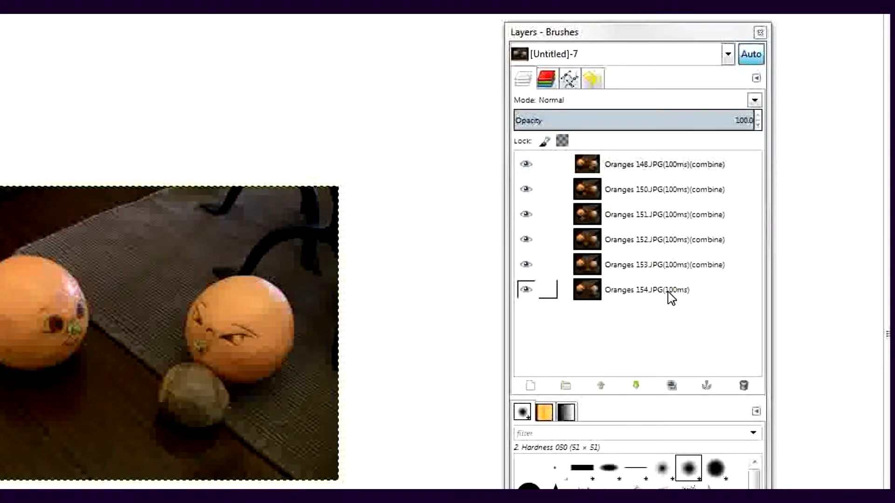
Give the final Oranges 154 frame an 800 ms delay in its layer name
click(645, 290)
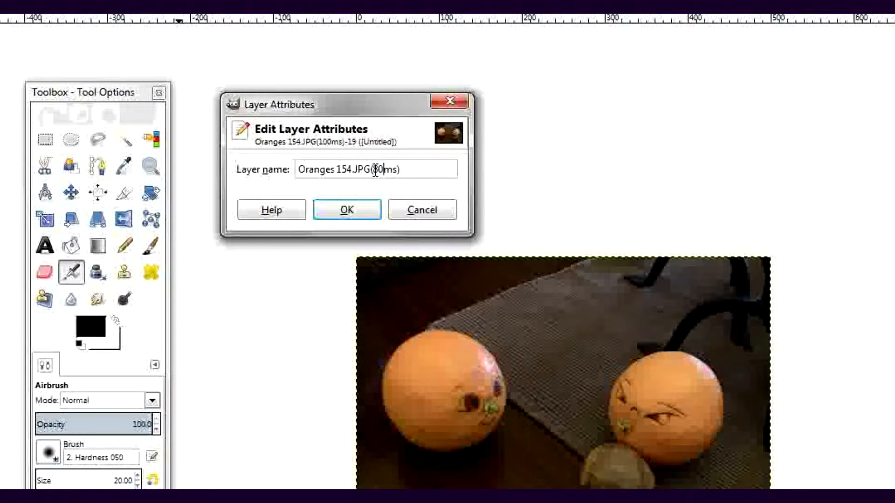
text(800)
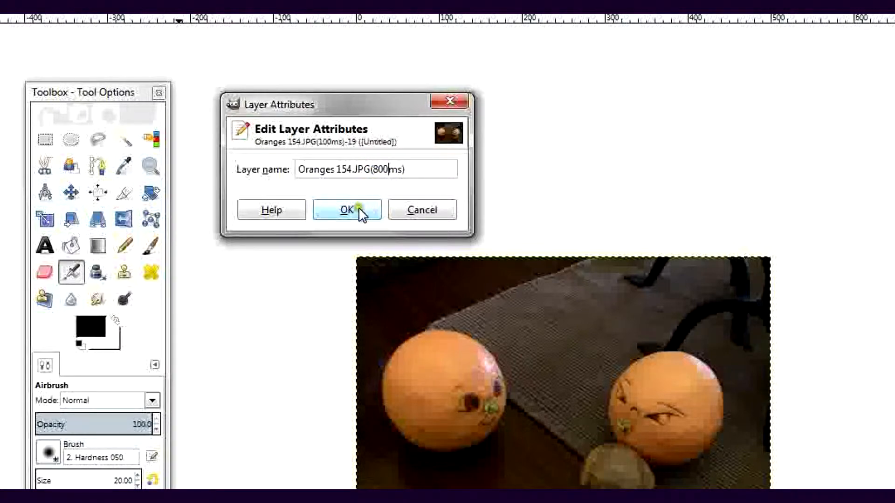
click(346, 210)
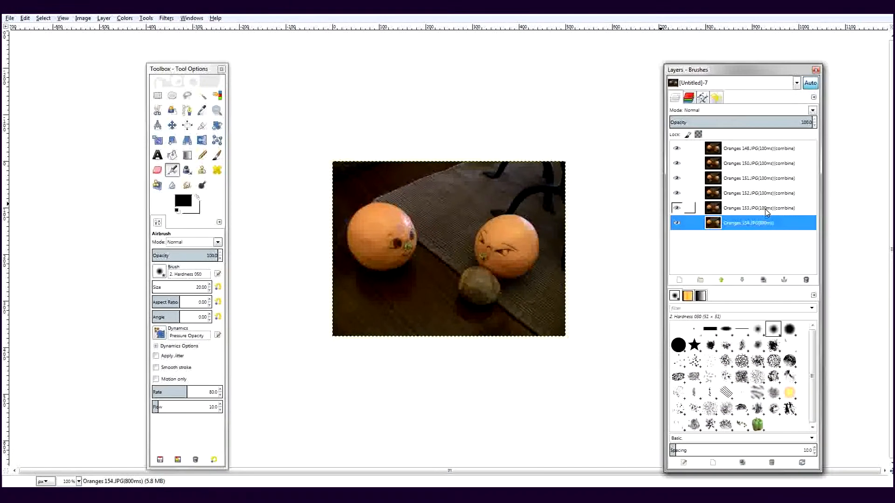
Retag the Oranges 153, 152 and 151 frames with 200 ms delays
right_click(767, 207)
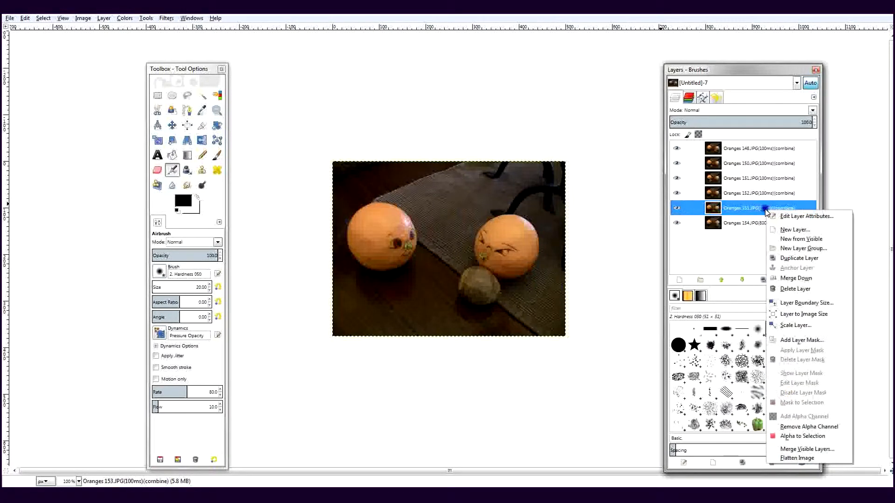
click(805, 215)
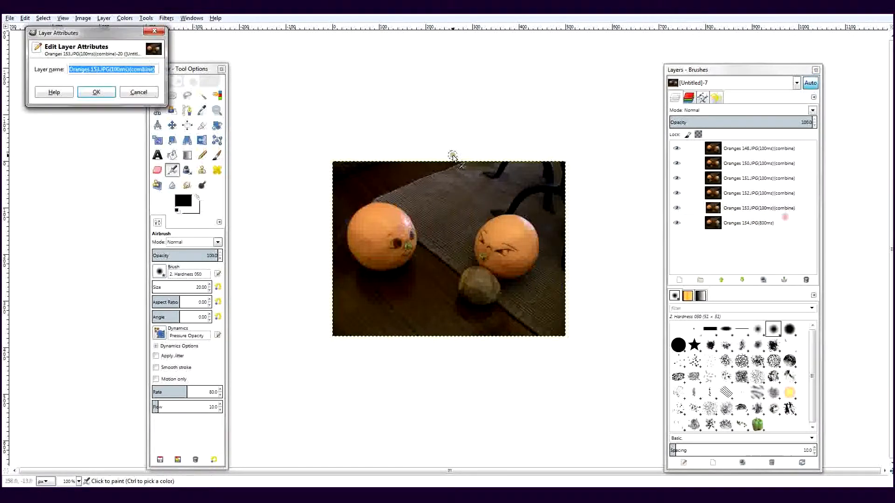
click(120, 69)
text(2)
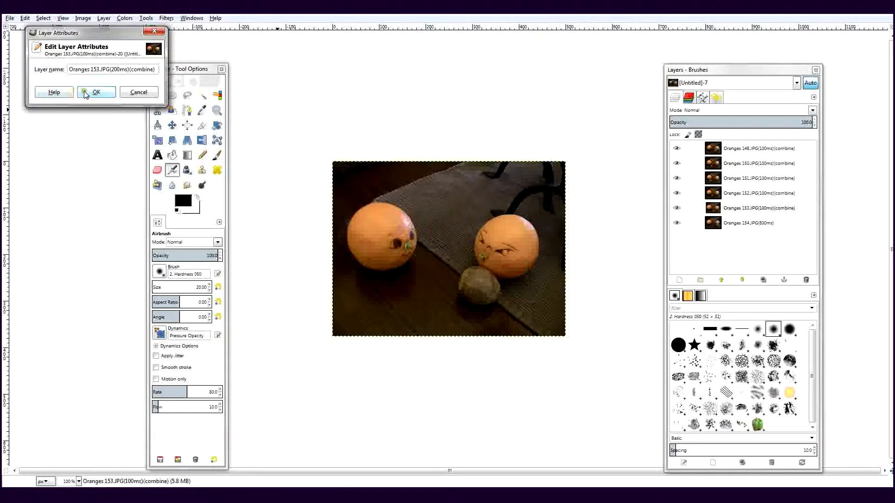
click(96, 92)
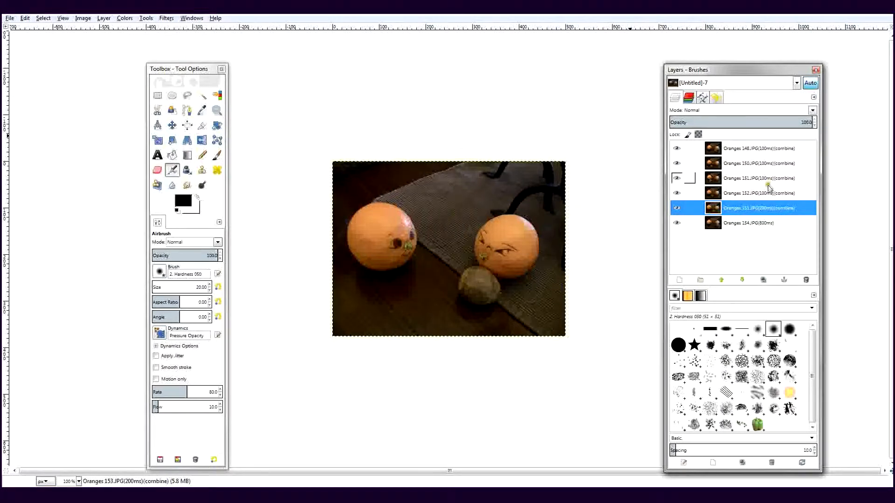
right_click(758, 193)
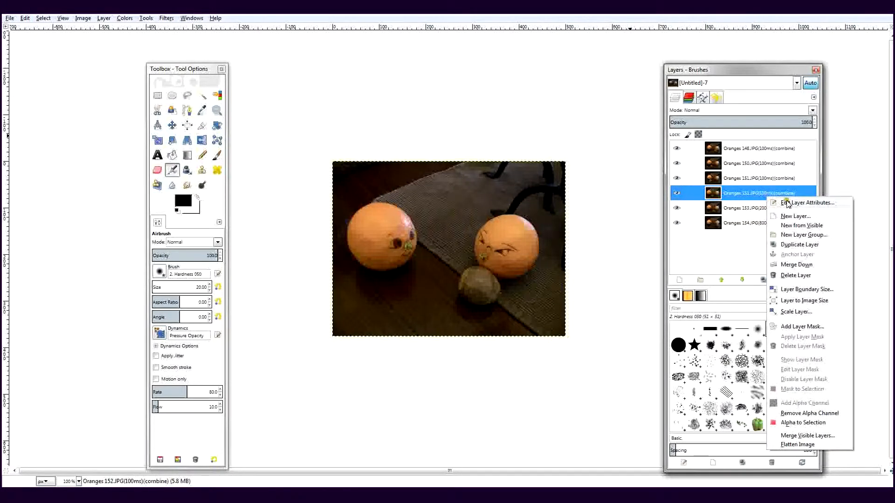
click(809, 202)
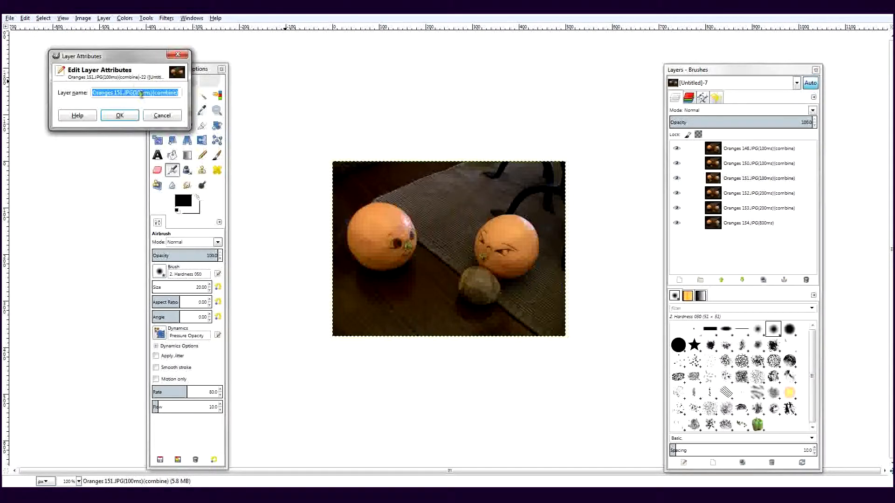
click(119, 116)
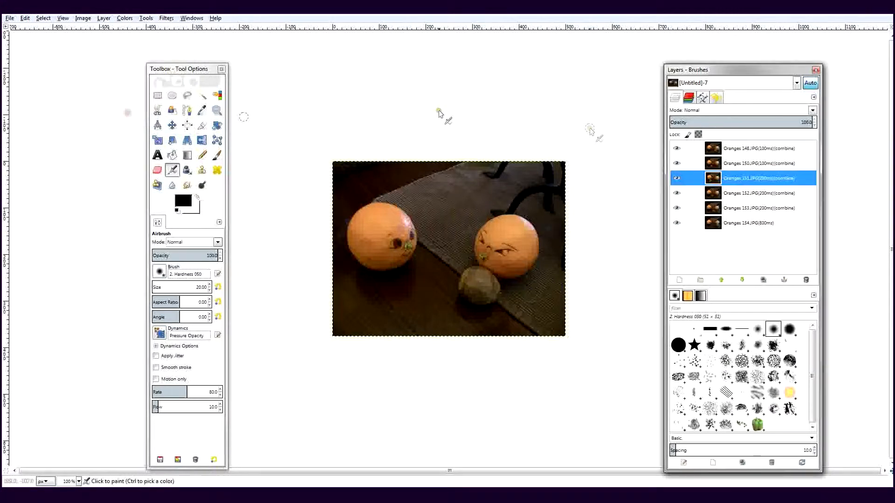
Retag the Oranges 150 and 148 frames with 200 ms delays
double_click(759, 163)
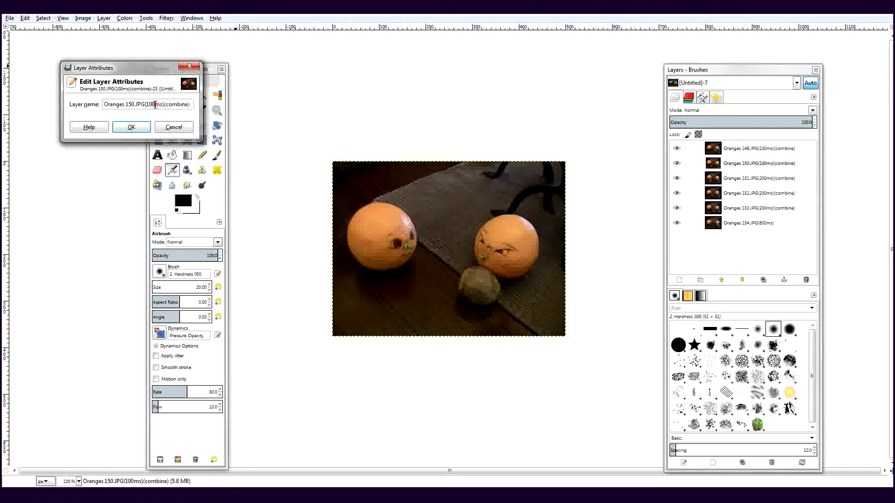
right_click(725, 148)
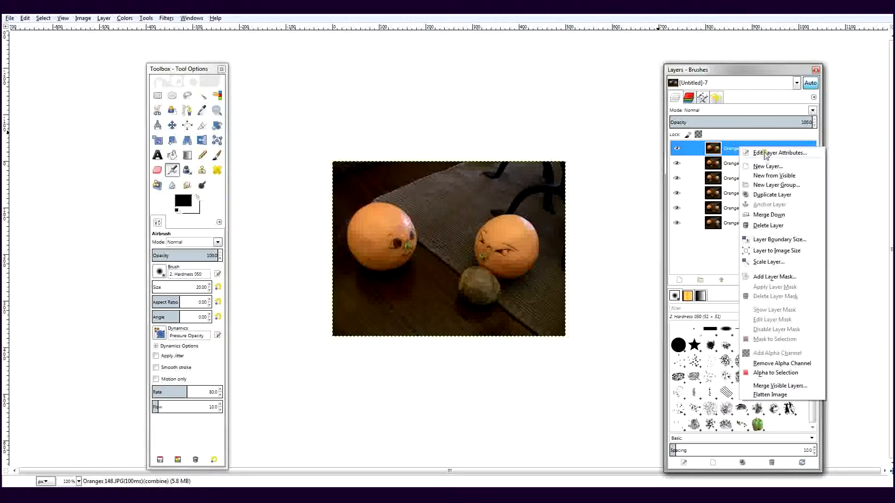
click(774, 152)
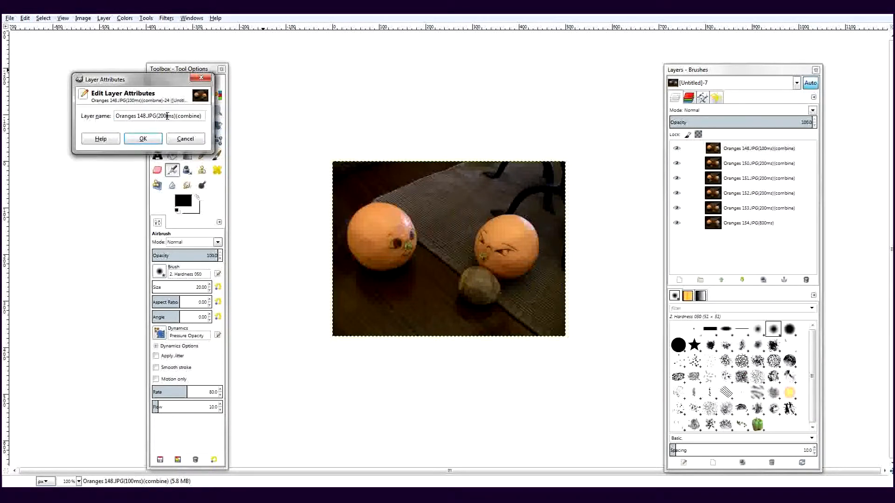
click(142, 139)
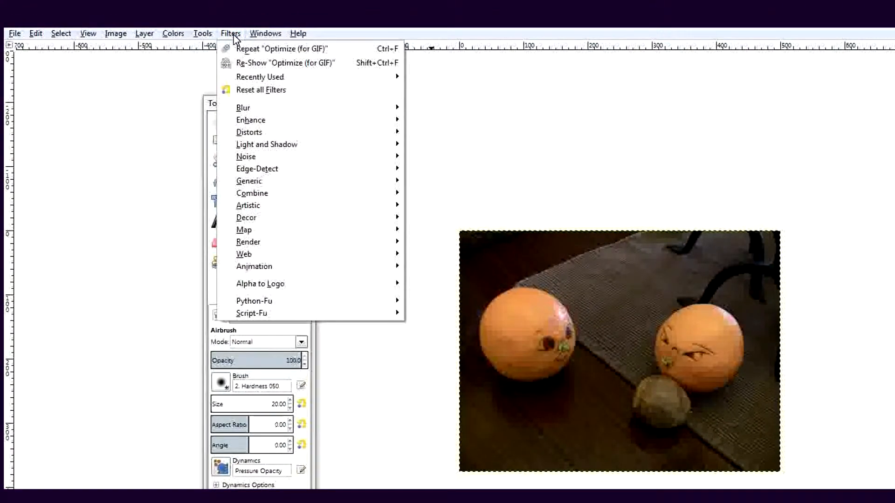
mouse_move(254, 267)
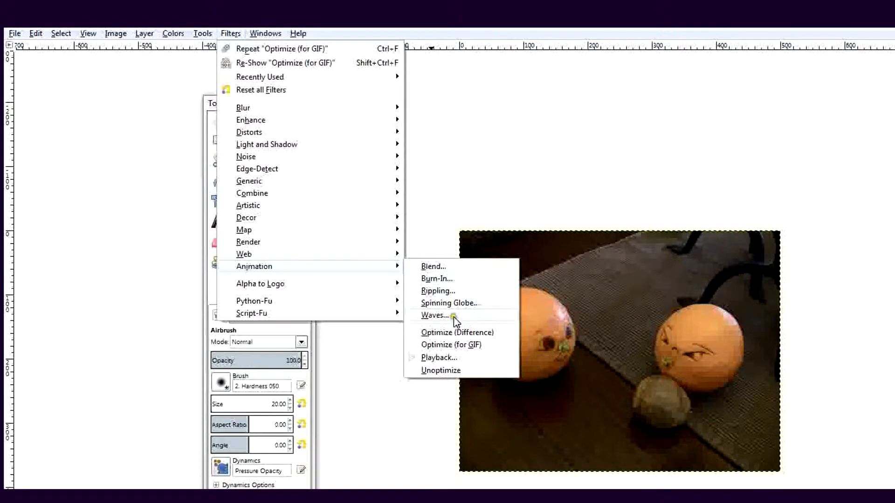
mouse_move(439, 357)
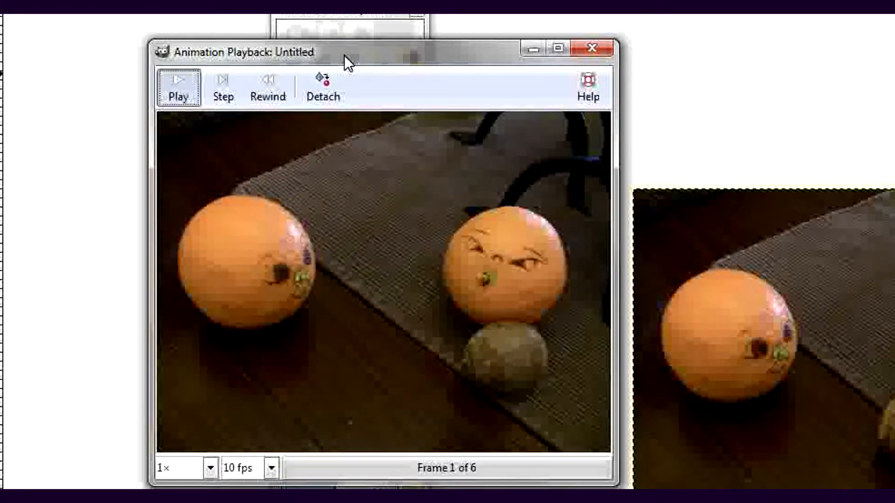
Play and stop the six-frame orange animation preview, then close the playback window
click(179, 86)
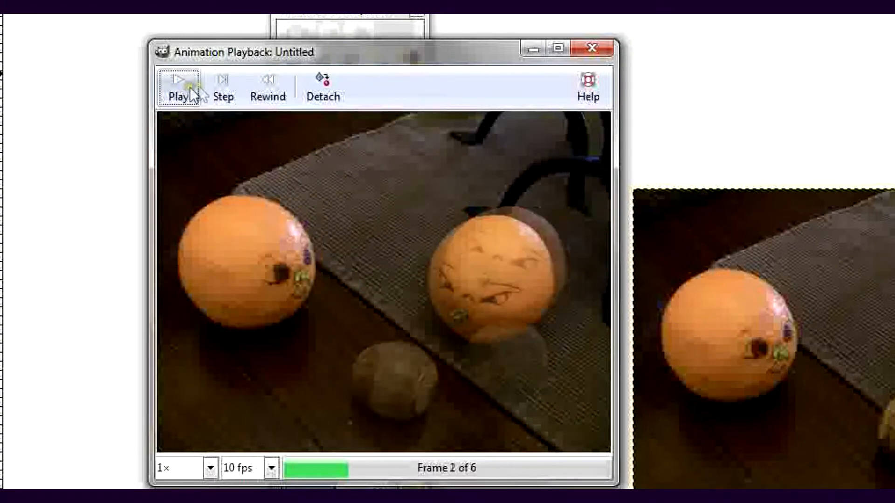
click(267, 80)
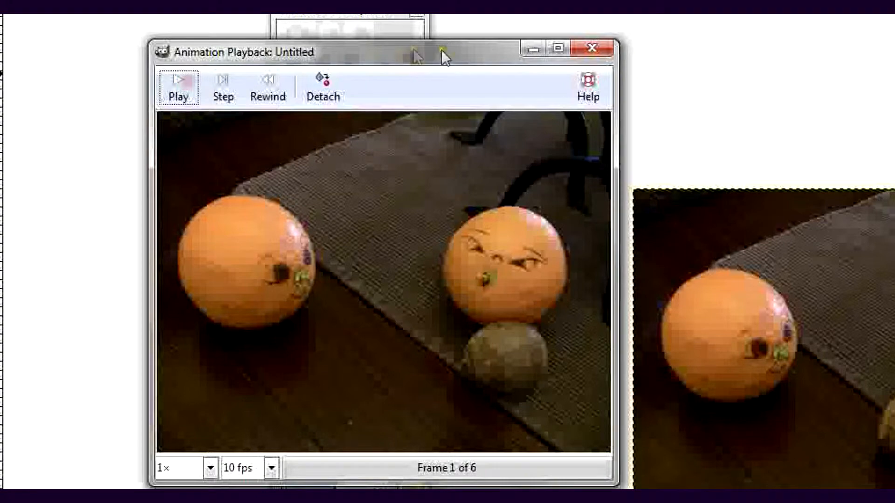
mouse_move(596, 49)
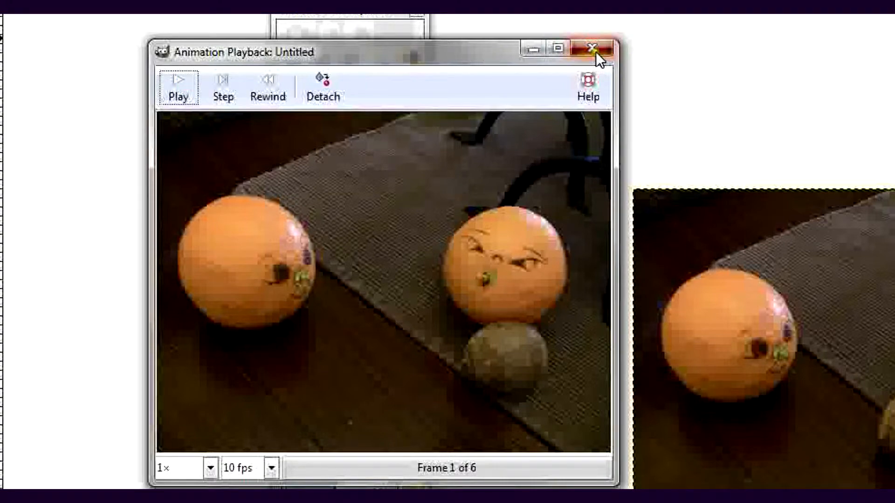
click(596, 50)
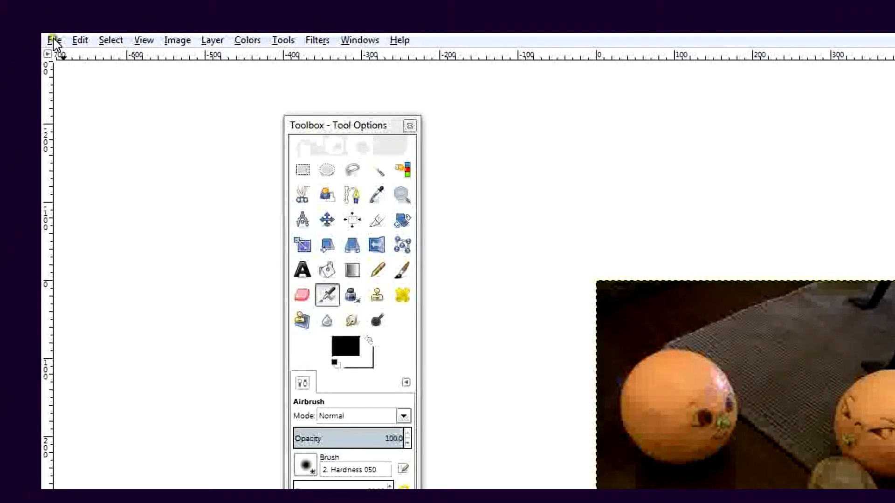
Export as OrangesPlaying.gif in Documents with GIF image type, reaching the GIF options
click(54, 40)
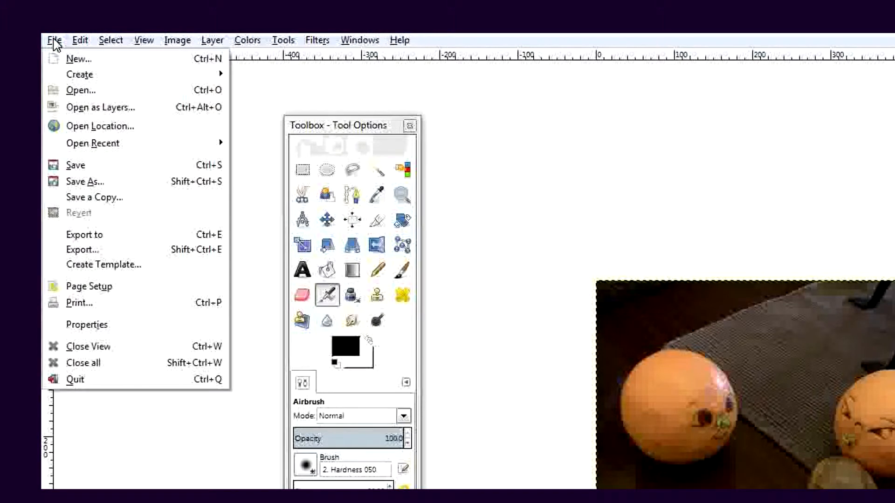
mouse_move(81, 229)
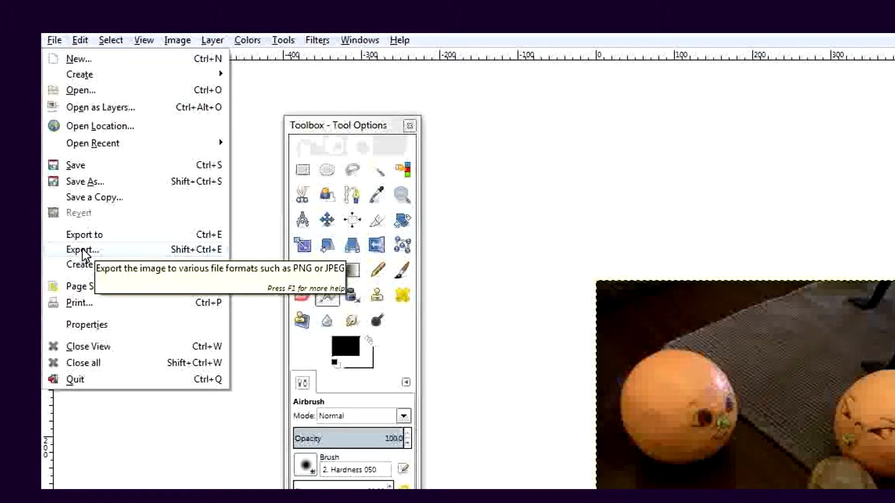
click(82, 249)
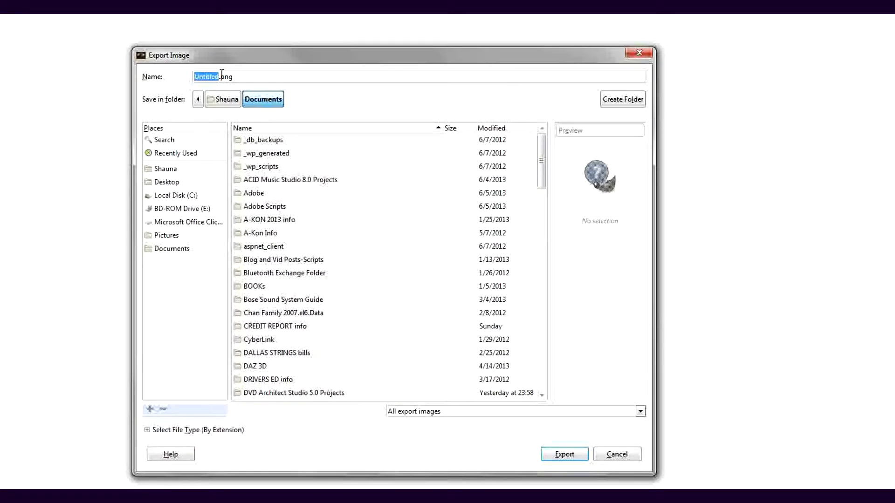
text(OrangesPlaying)
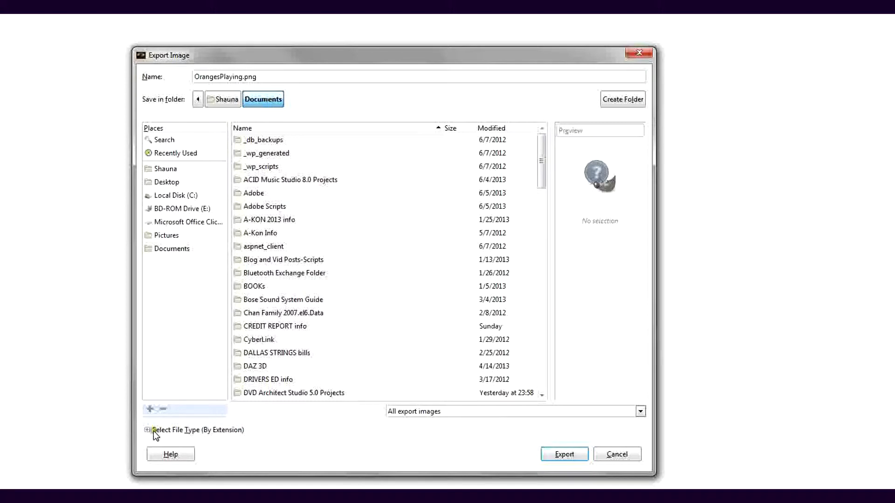
click(148, 430)
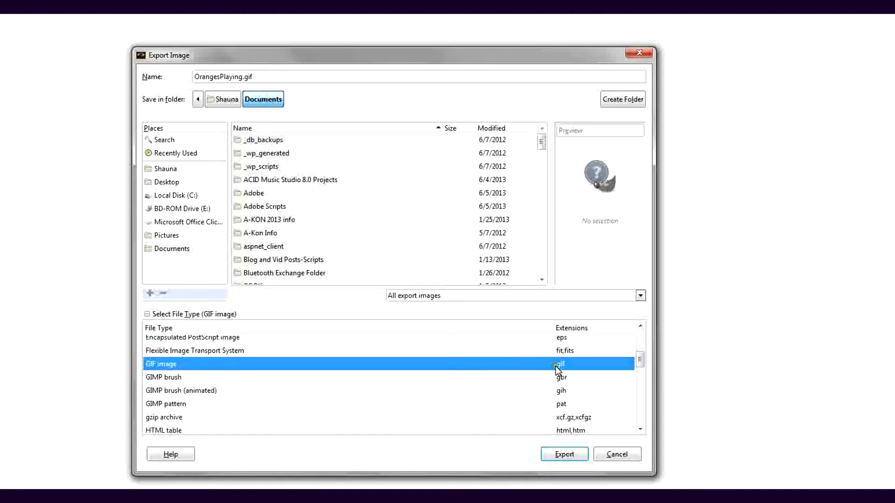
mouse_move(552, 382)
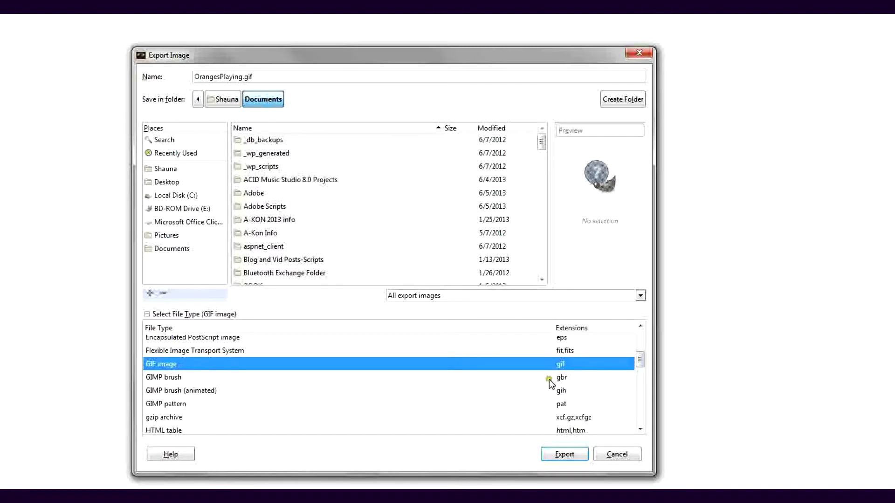
mouse_move(563, 454)
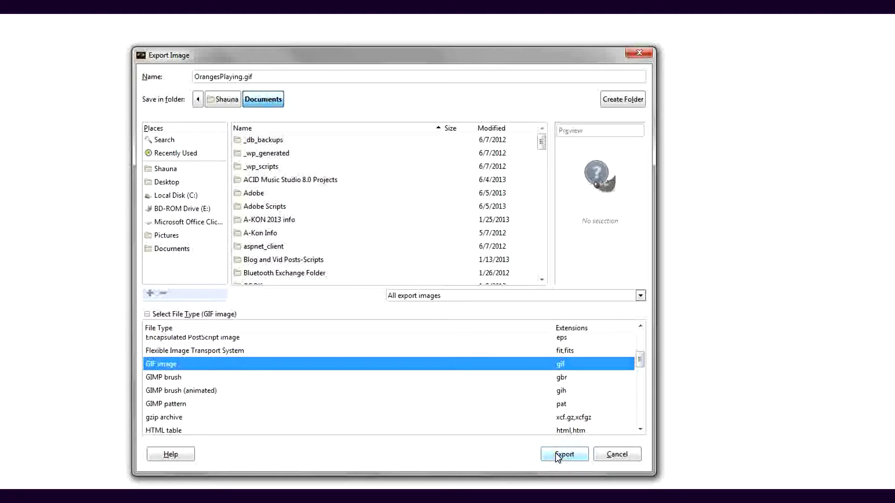
click(563, 453)
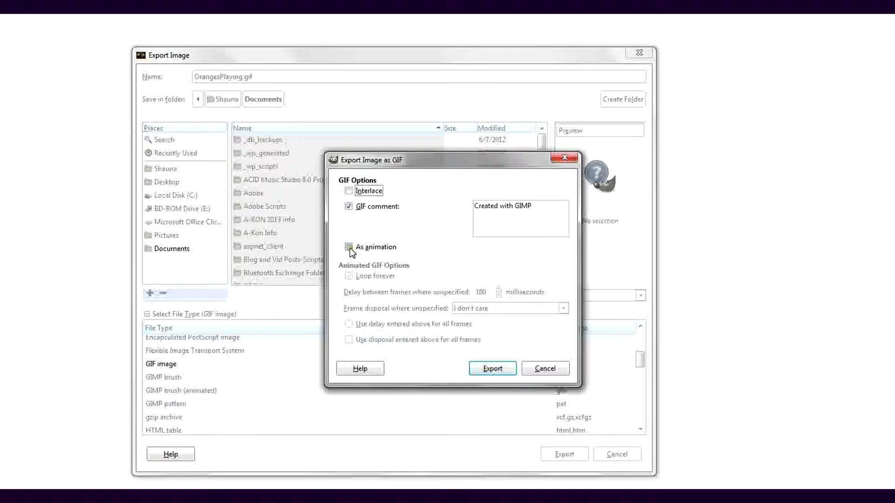
Export the GIF as a looping animation with reviewed frame disposal, then search 'orang' in the Start menu
click(348, 247)
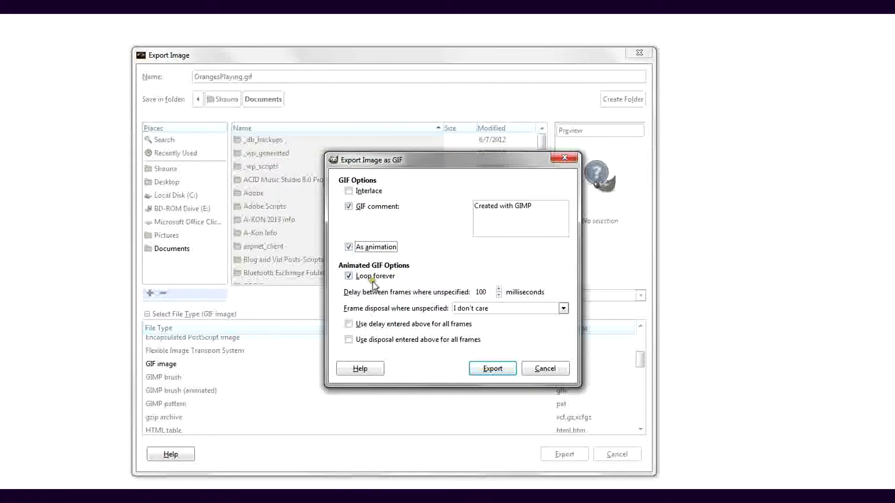
mouse_move(380, 301)
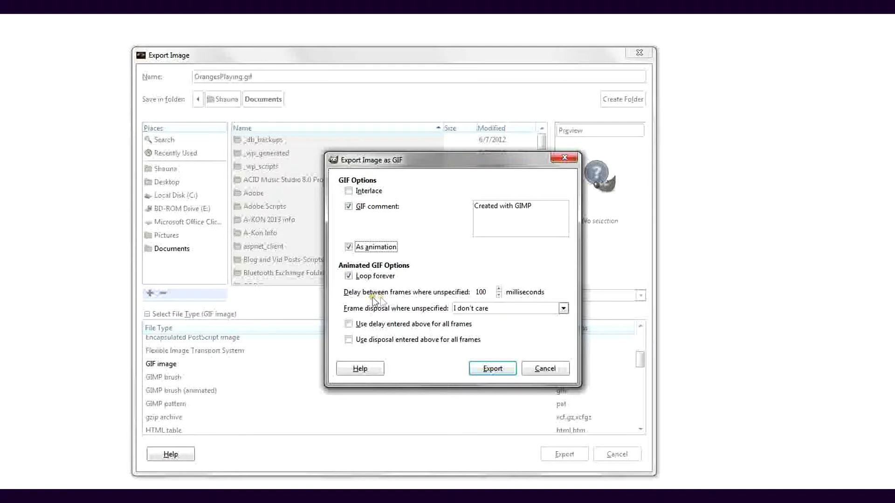
mouse_move(504, 300)
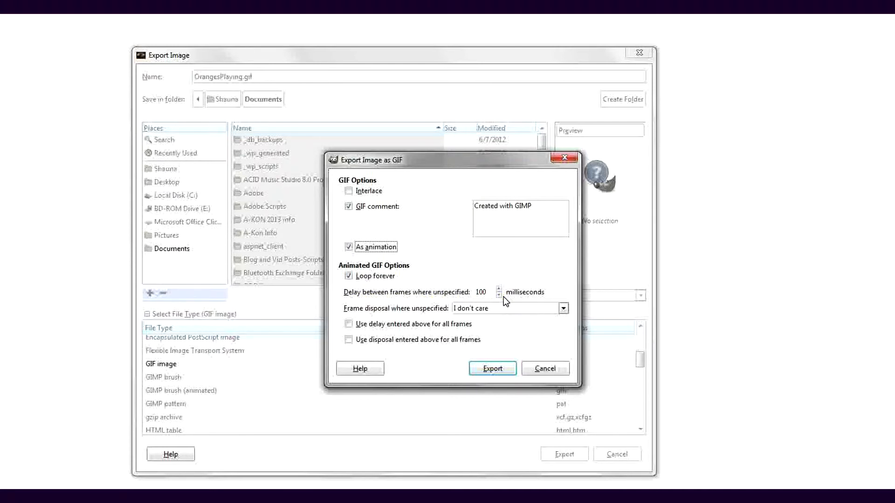
mouse_move(496, 301)
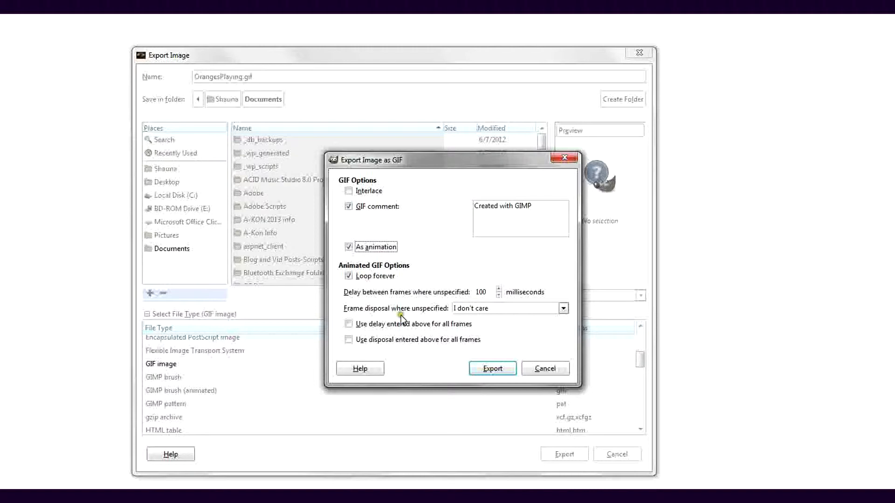
mouse_move(561, 319)
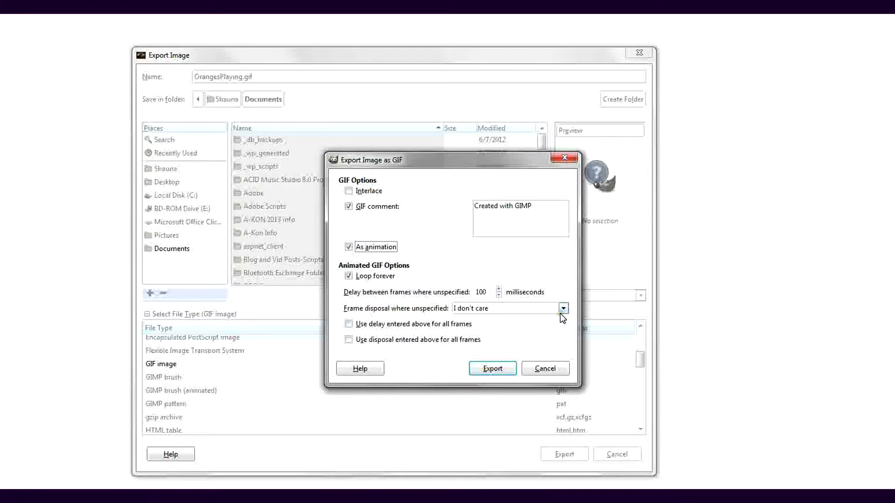
click(562, 309)
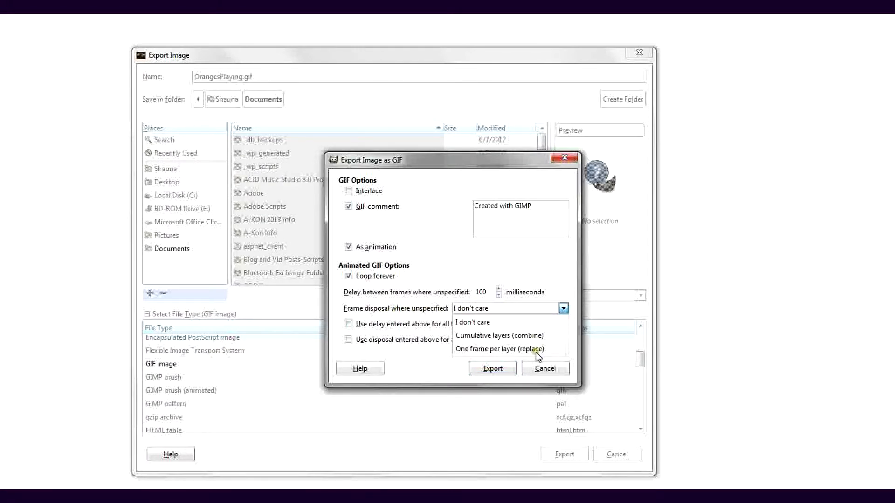
mouse_move(535, 344)
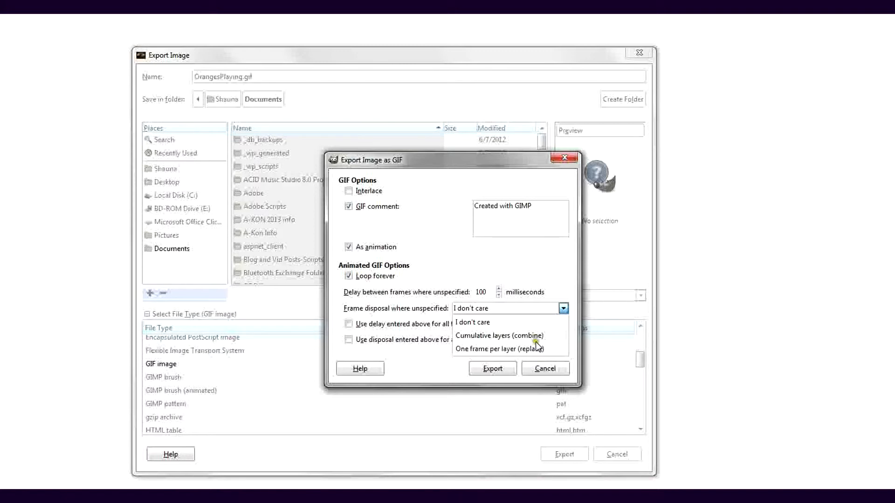
mouse_move(534, 327)
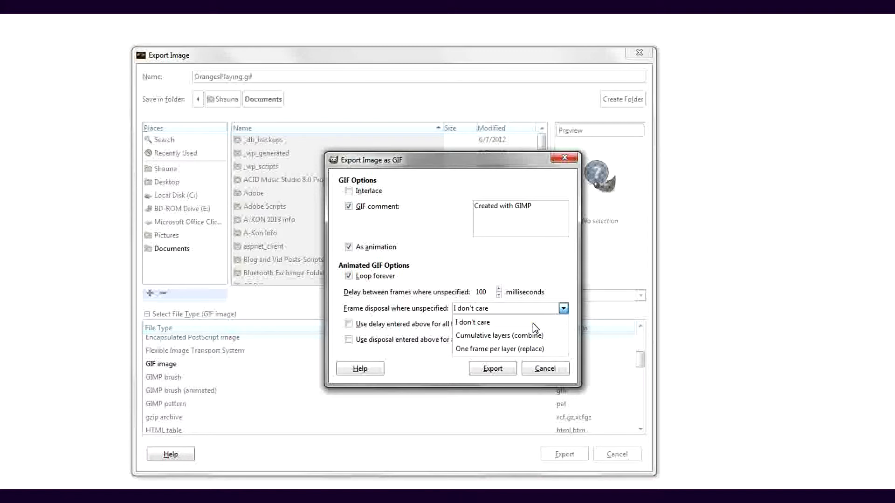
mouse_move(472, 358)
text(By Shauna Chan)
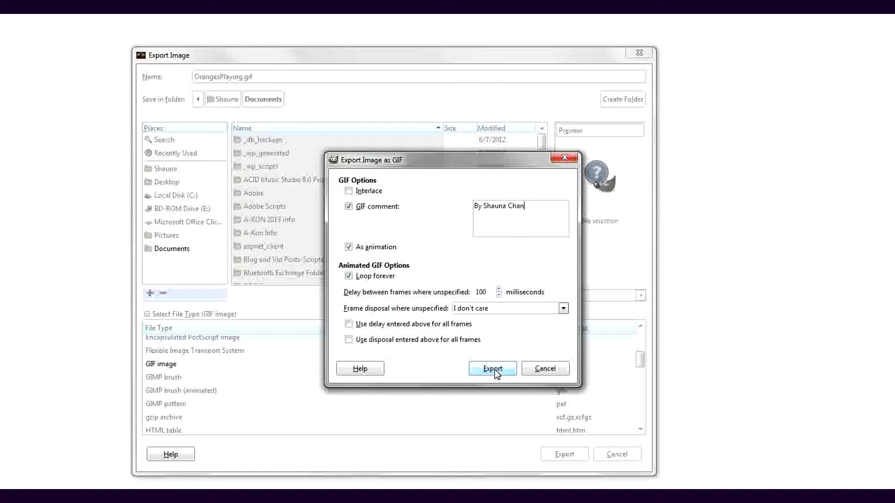
click(492, 368)
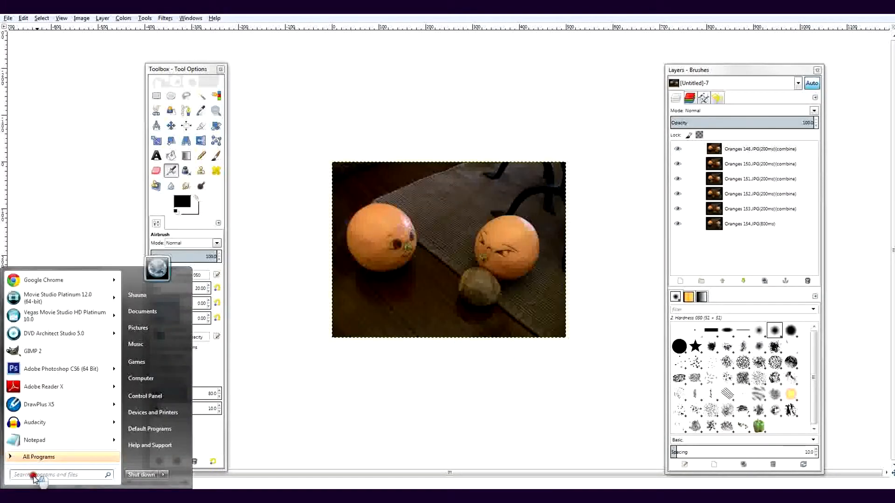
text(orang)
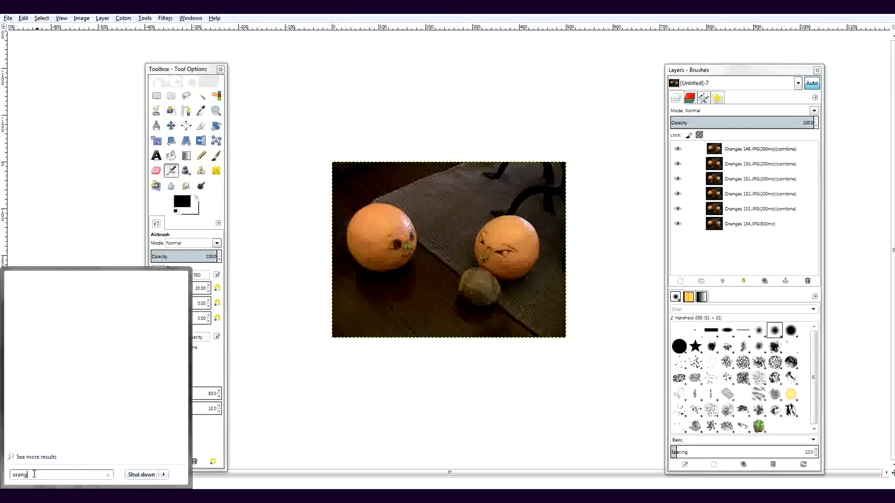